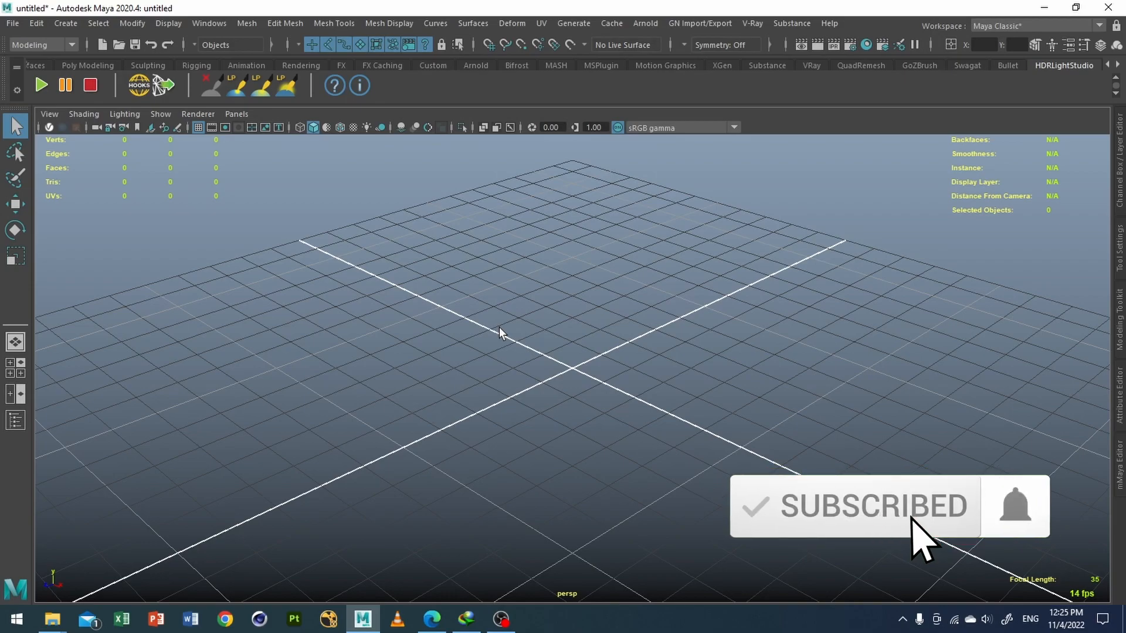
# Copy the address-bar path of the deadpool-bust-remastered folder in File Explorer.
pyautogui.click(1014, 505)
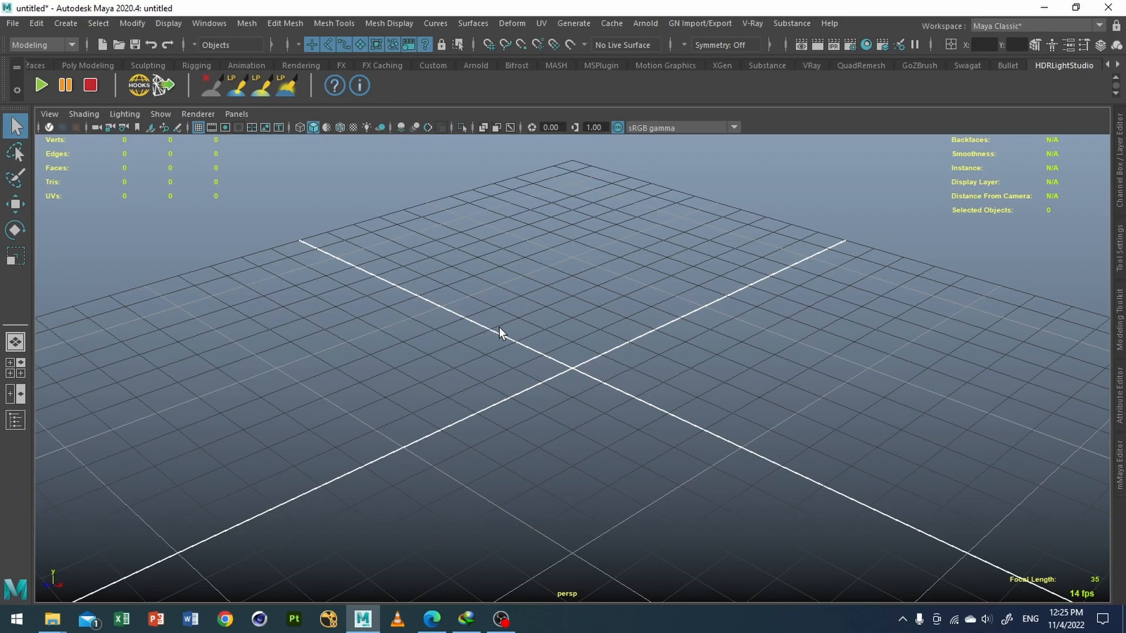
pyautogui.moveTo(141, 471)
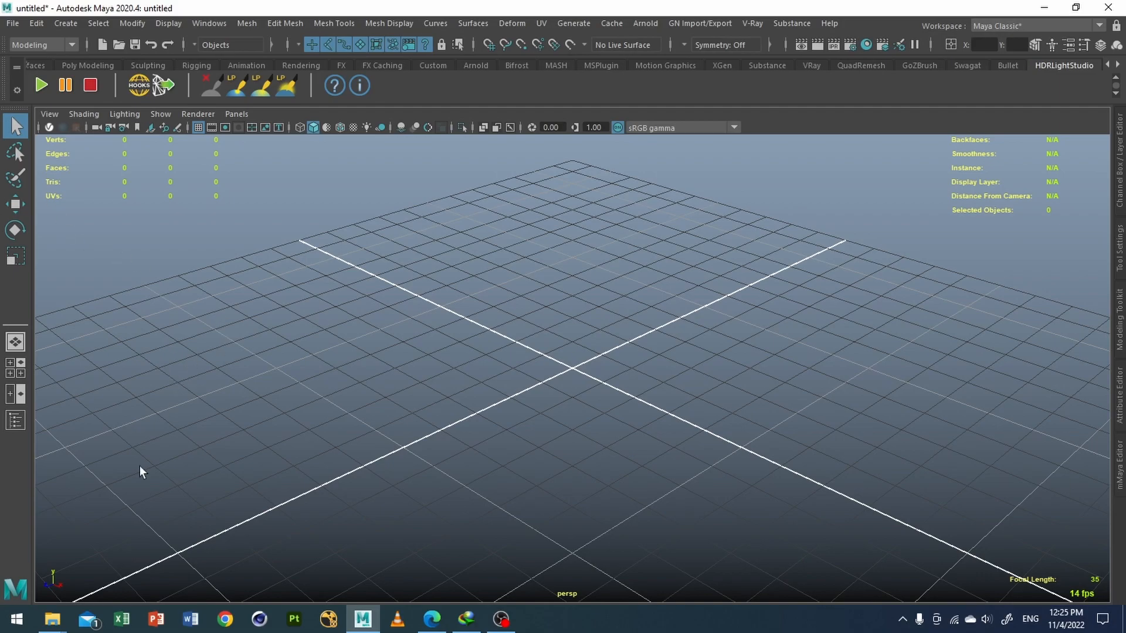
pyautogui.click(51, 618)
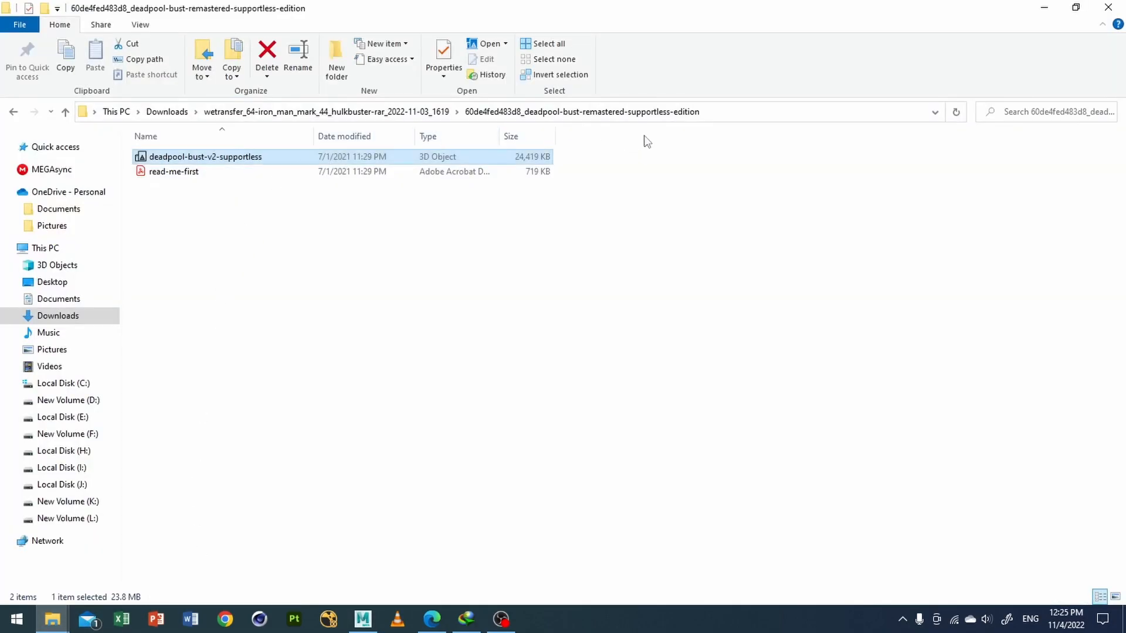
pyautogui.click(503, 112)
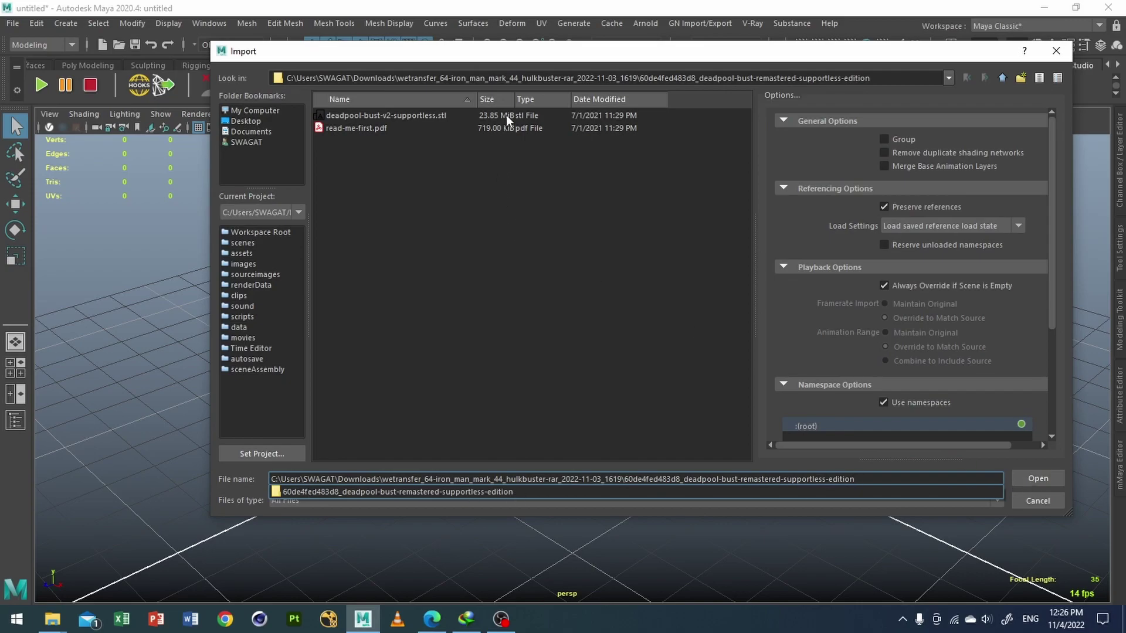
# Select deadpool-bust-v2-supportless.stl in the Import dialog and import it.
pyautogui.click(387, 115)
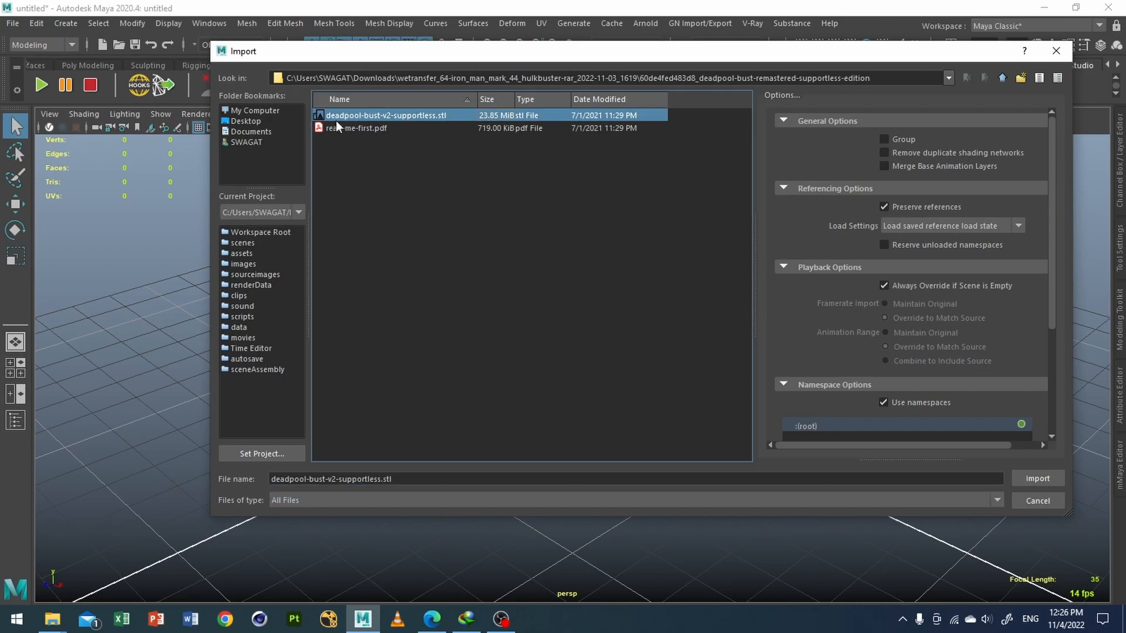
pyautogui.moveTo(1019, 475)
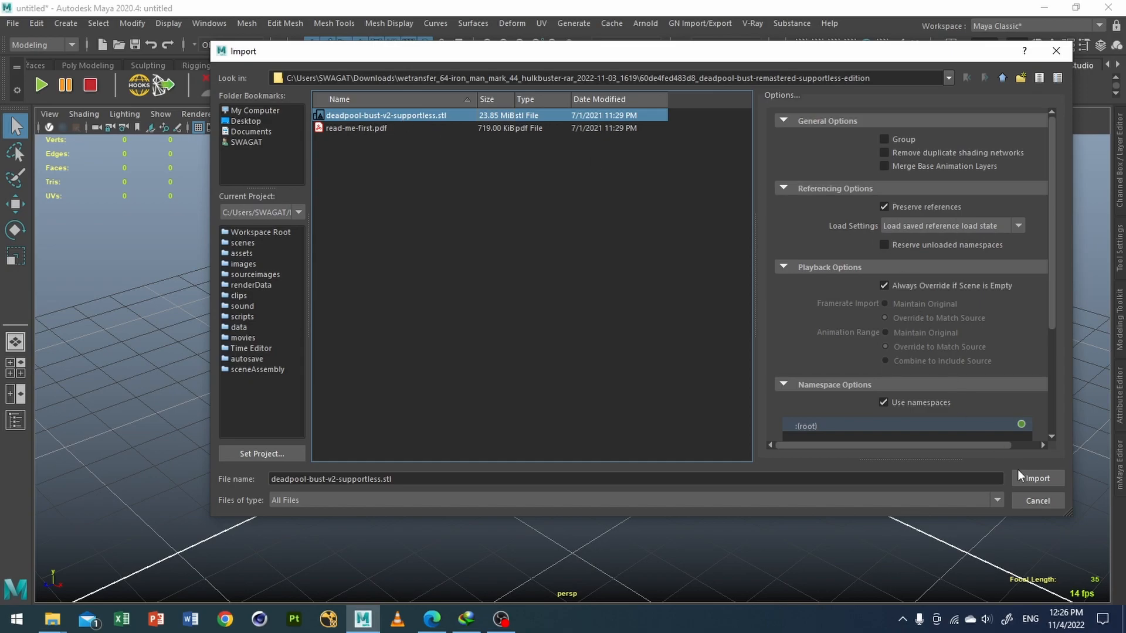
pyautogui.click(1036, 478)
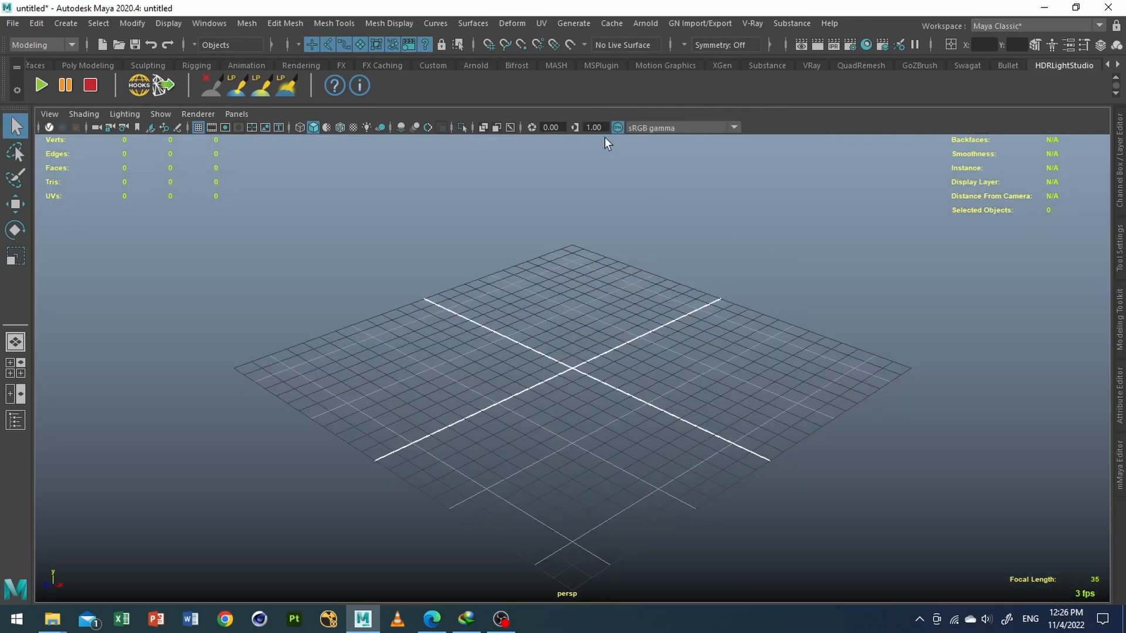
# In the Plug-in Manager, scroll to stlTranslator.mll and tick it Loaded.
pyautogui.click(209, 23)
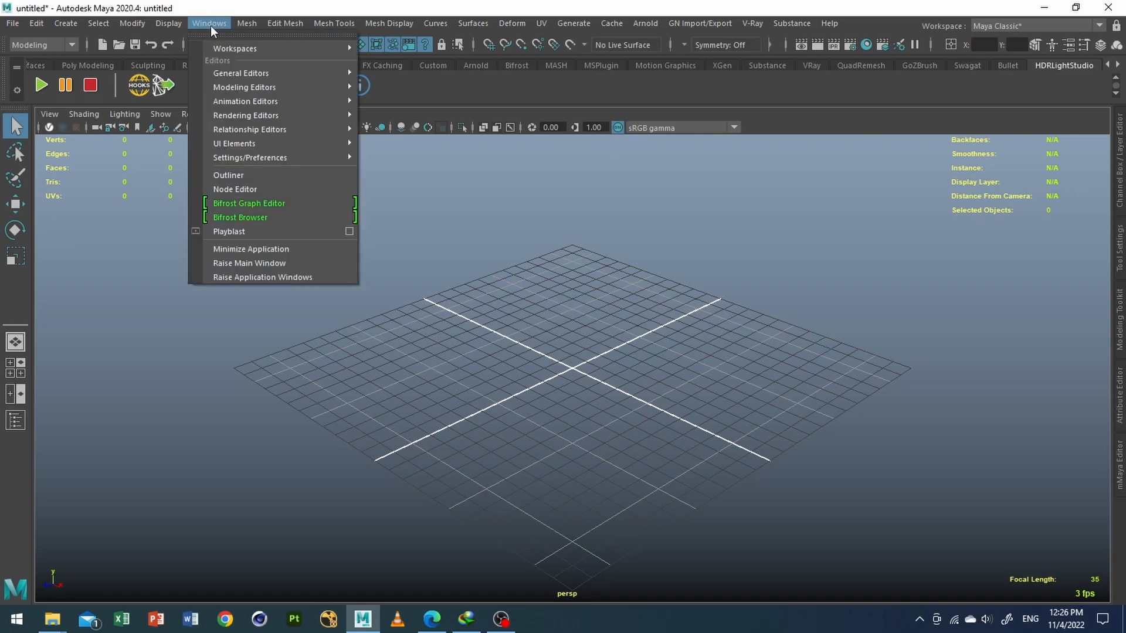
pyautogui.moveTo(251, 157)
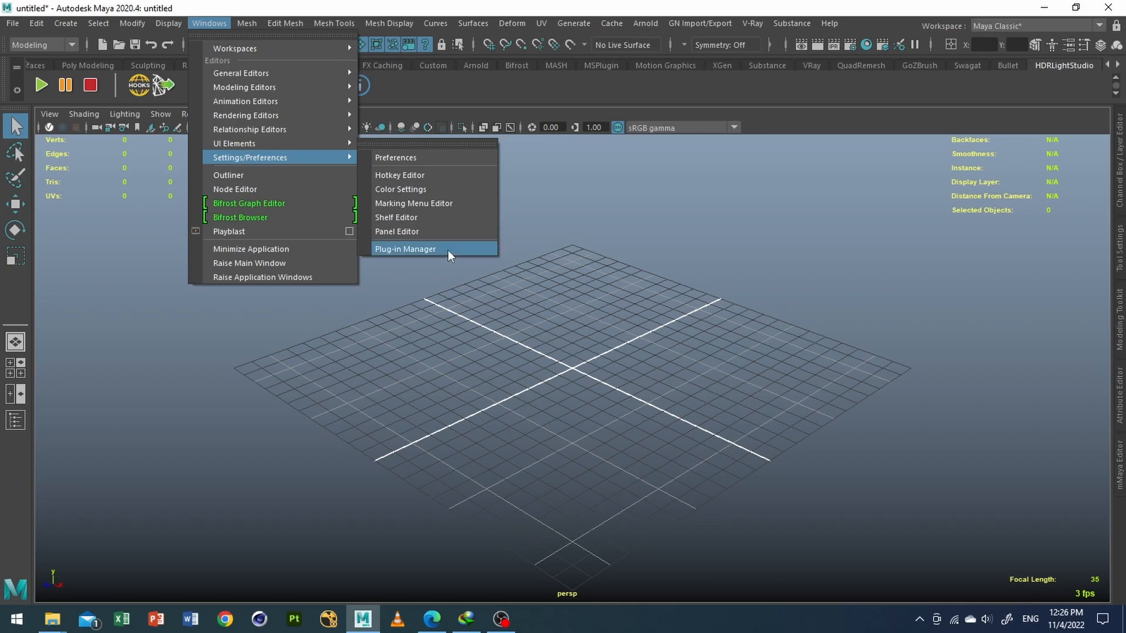
pyautogui.click(404, 249)
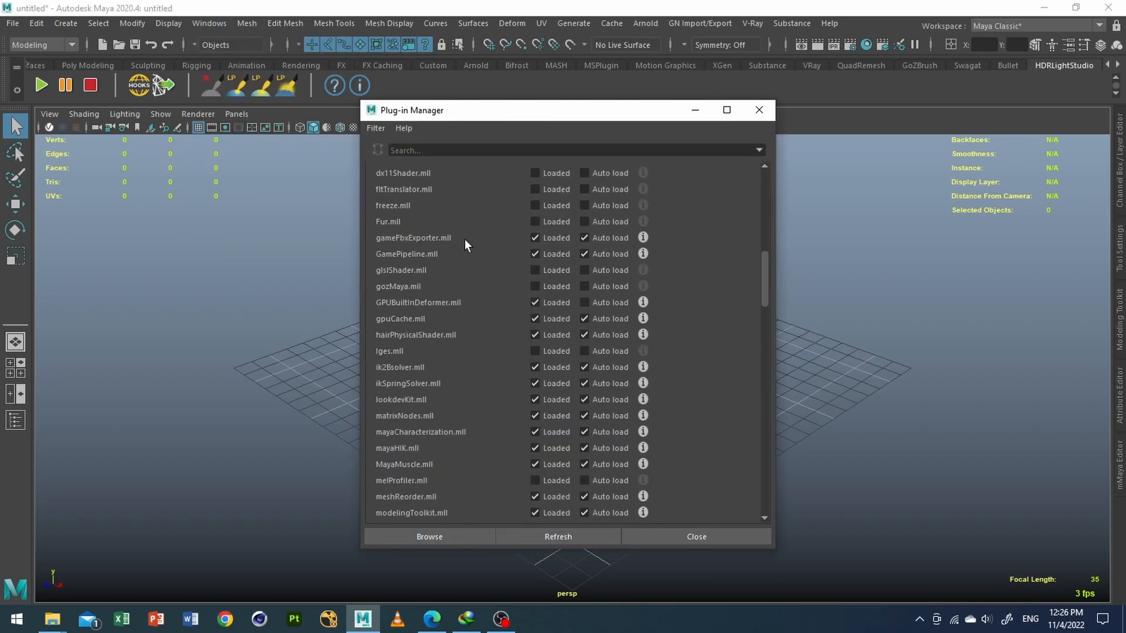
pyautogui.scroll(3)
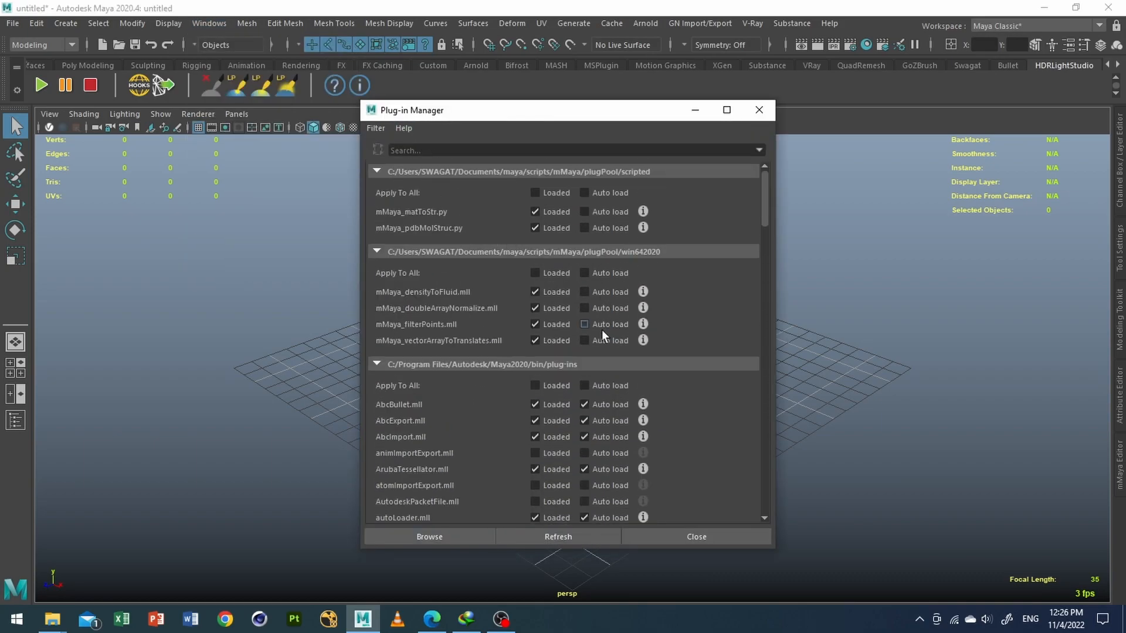
pyautogui.scroll(-3)
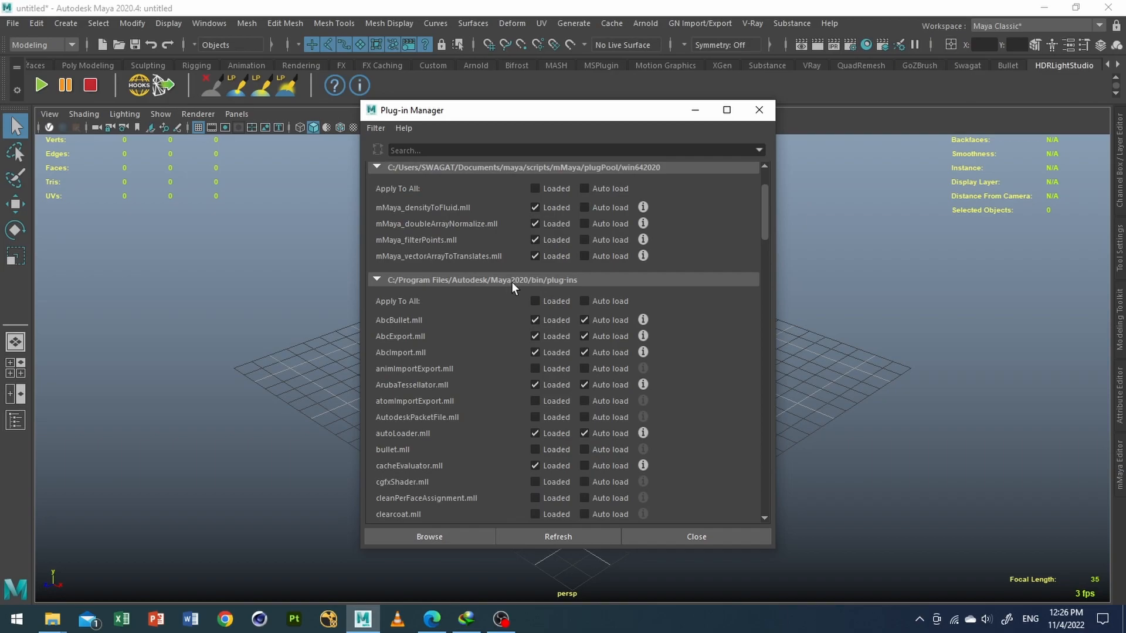
pyautogui.moveTo(528, 288)
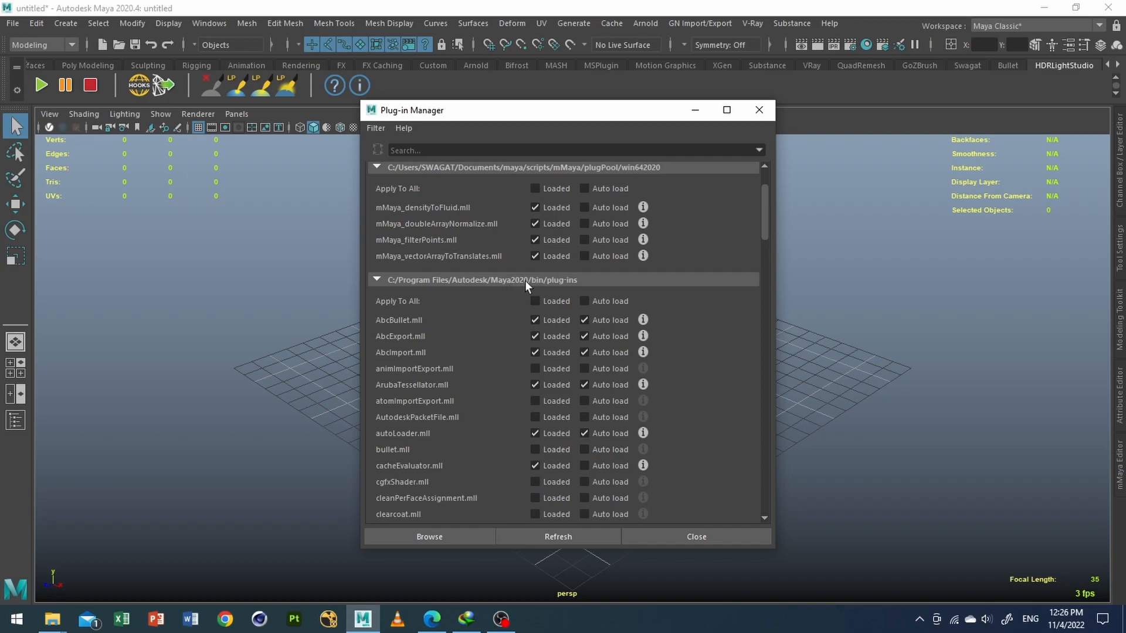
pyautogui.scroll(-3)
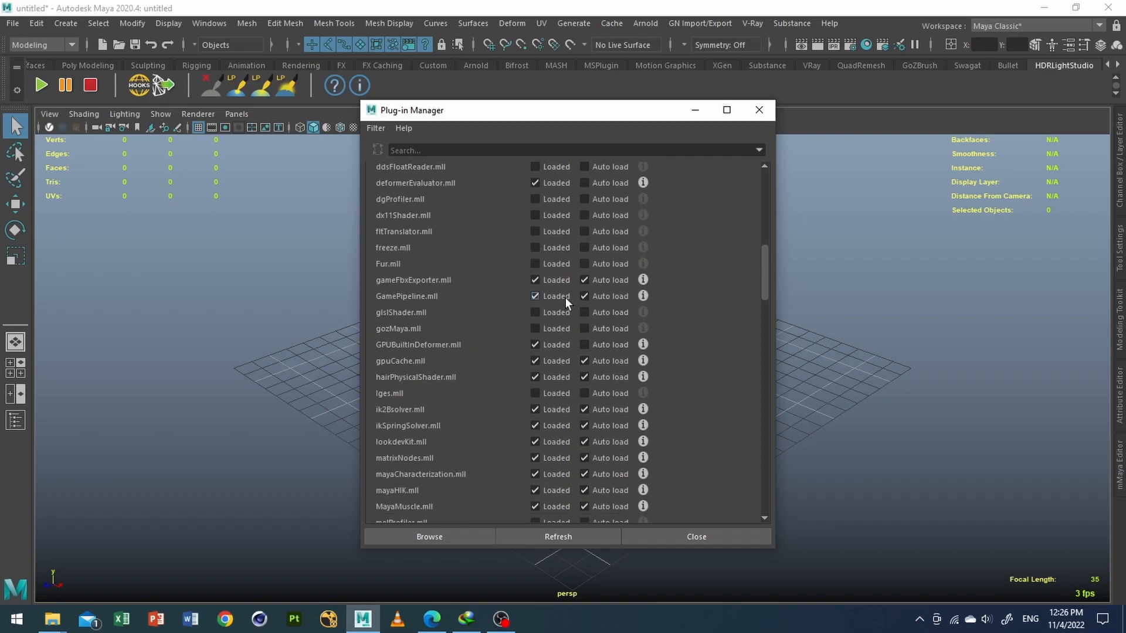
pyautogui.scroll(-3)
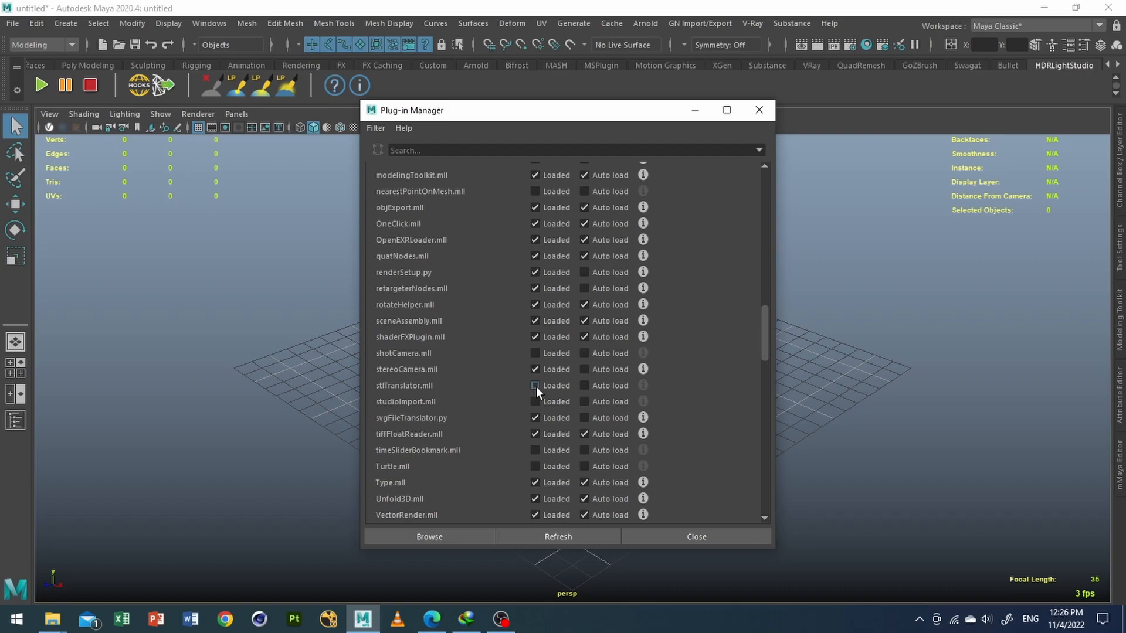
pyautogui.click(535, 386)
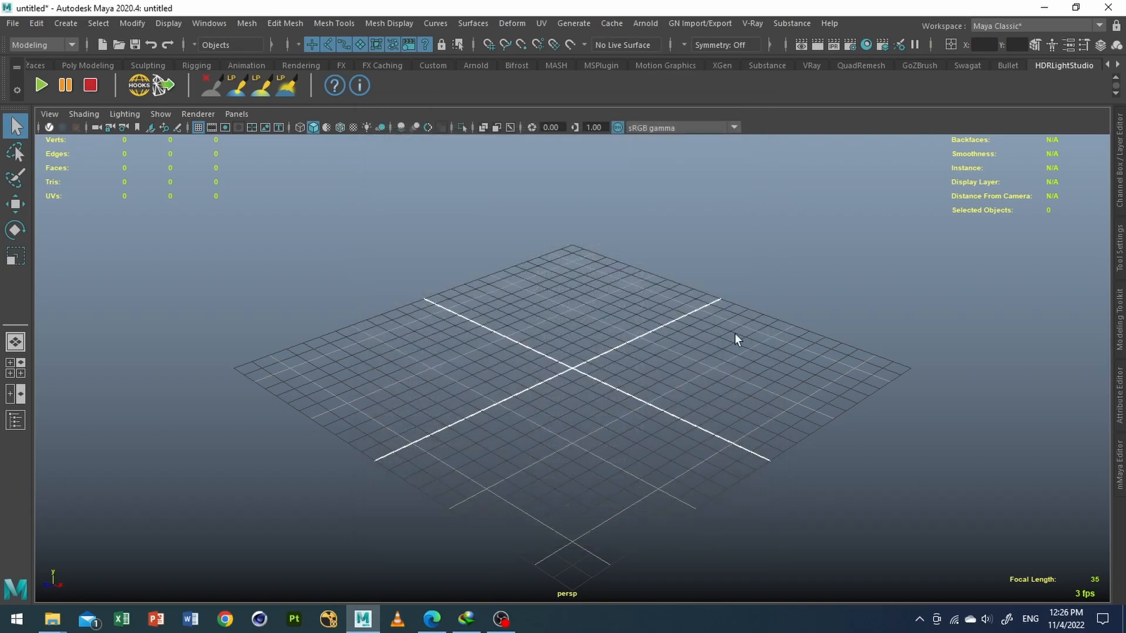
pyautogui.moveTo(976, 26)
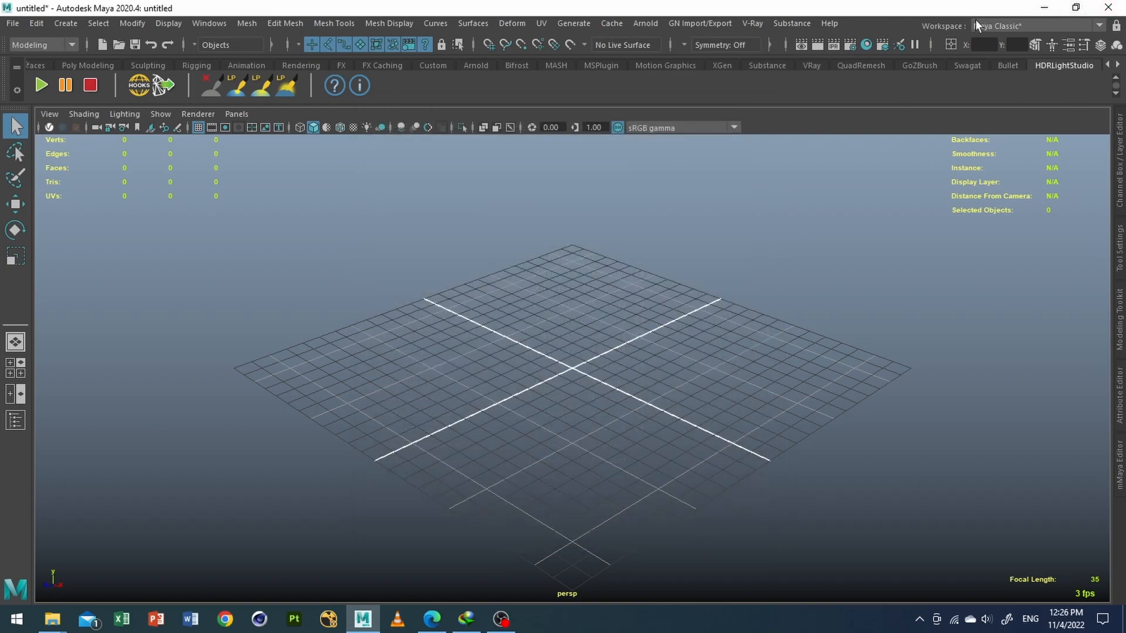
pyautogui.moveTo(96, 7)
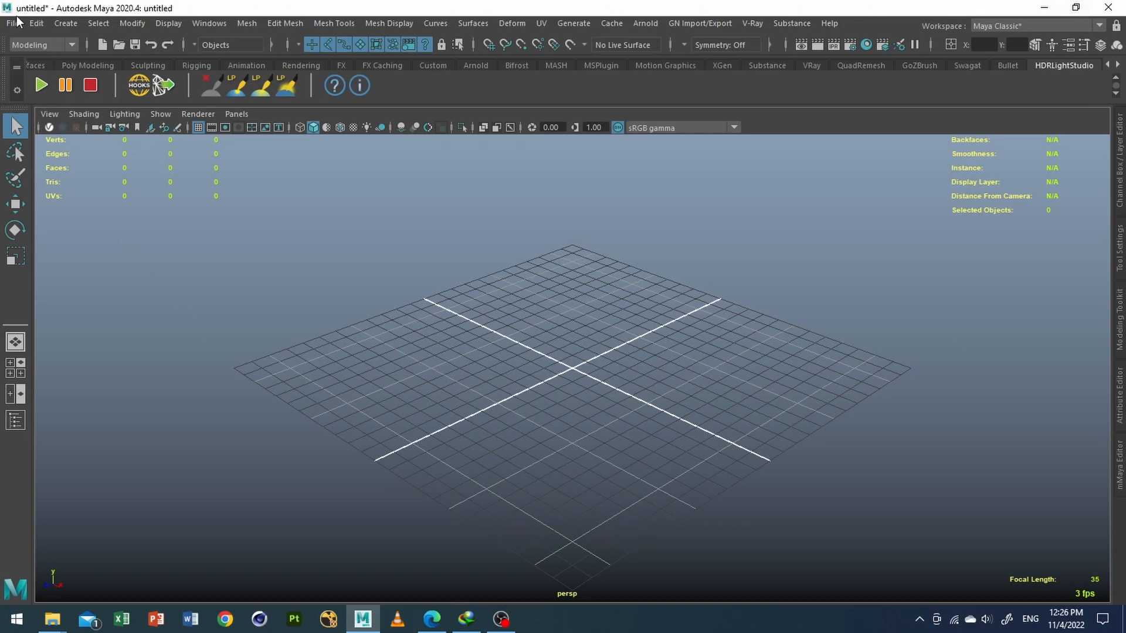
# Import deadpool-bust-v2-supportless.stl through File > Import.
pyautogui.click(12, 23)
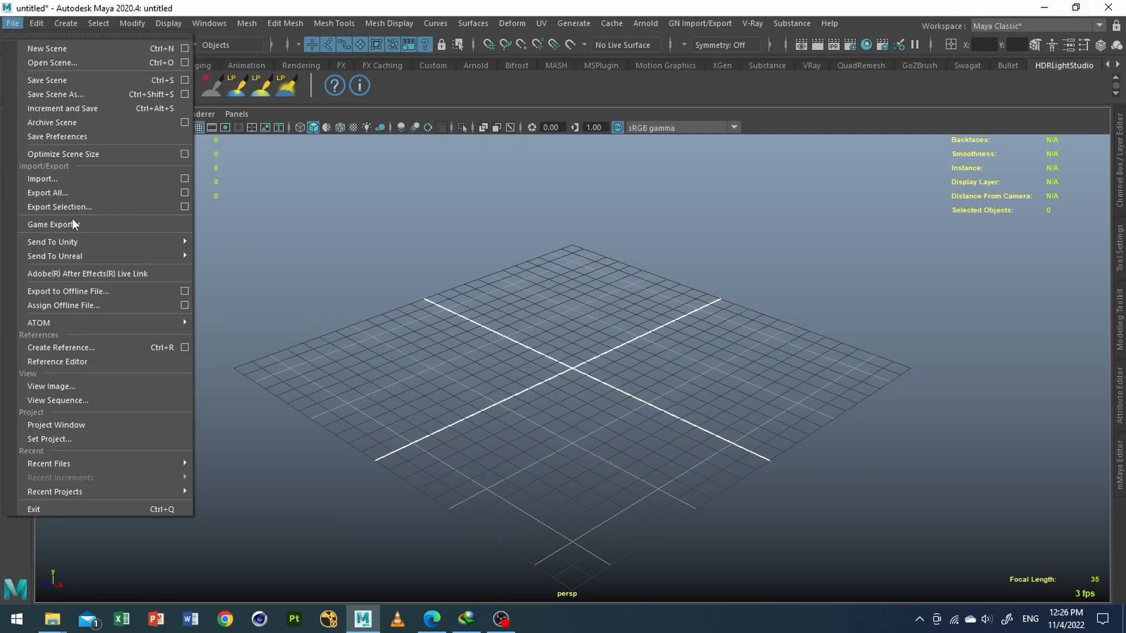
pyautogui.click(41, 178)
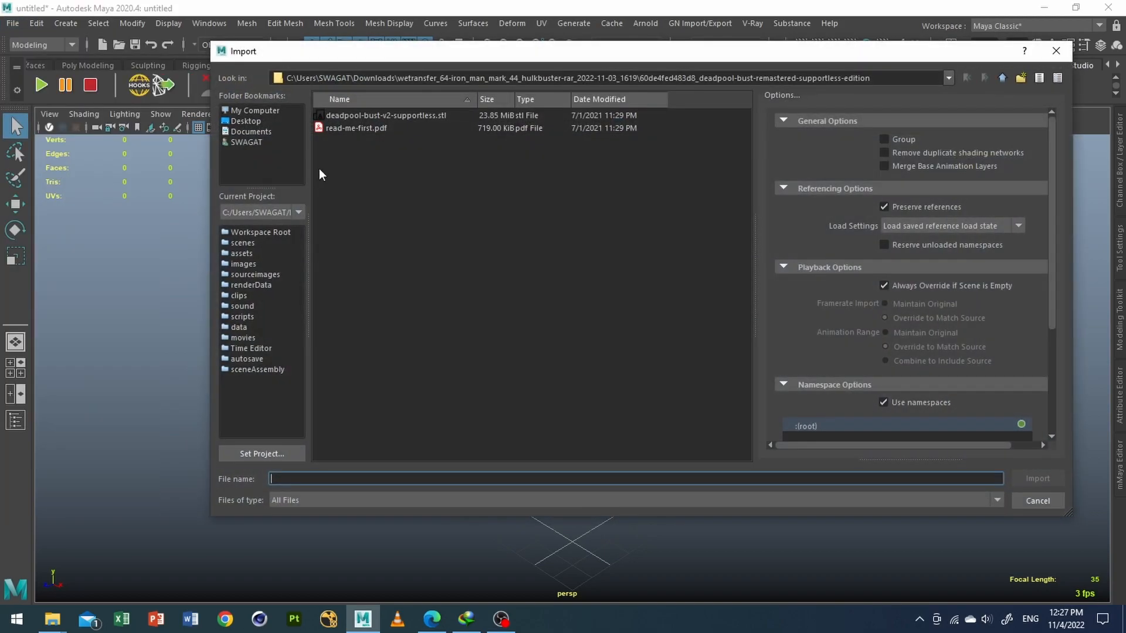
pyautogui.click(387, 115)
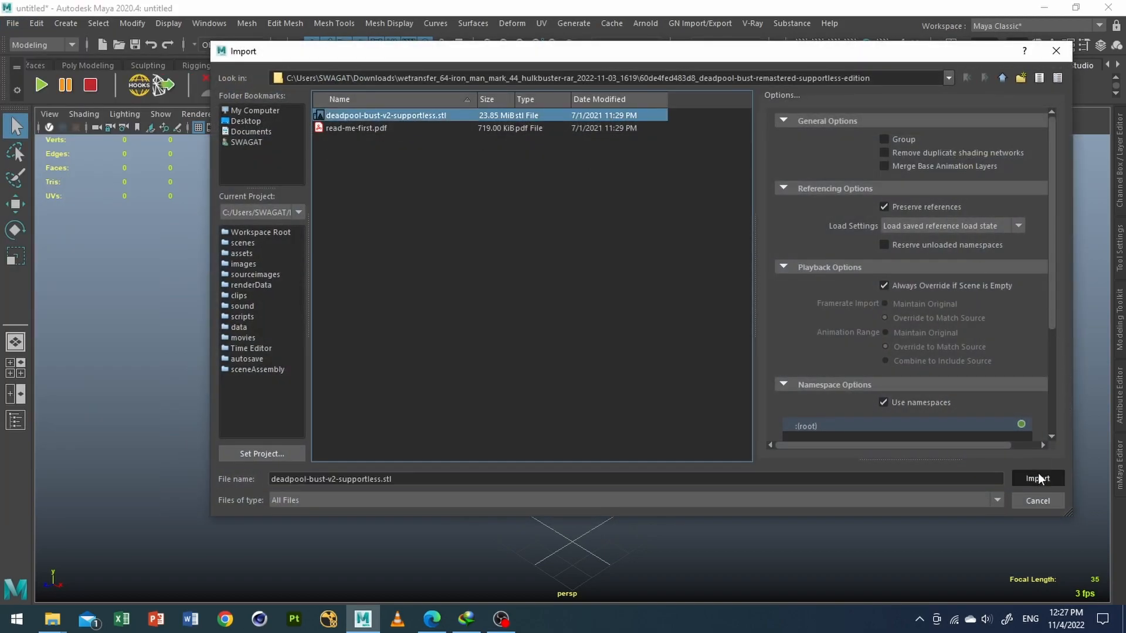
pyautogui.click(1036, 478)
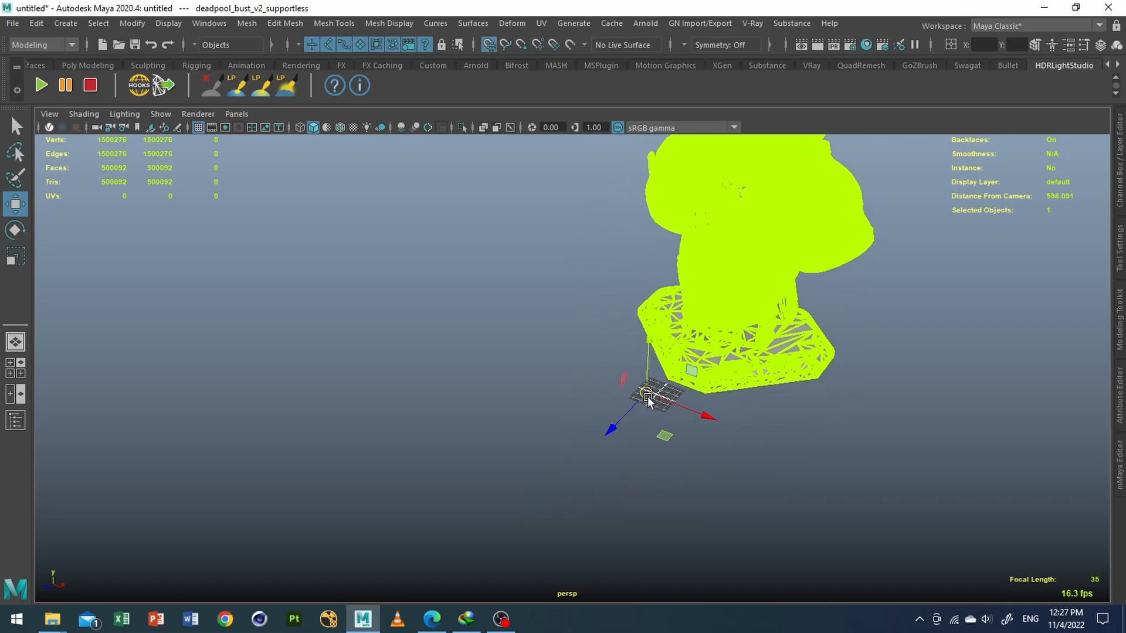
pyautogui.moveTo(787, 340)
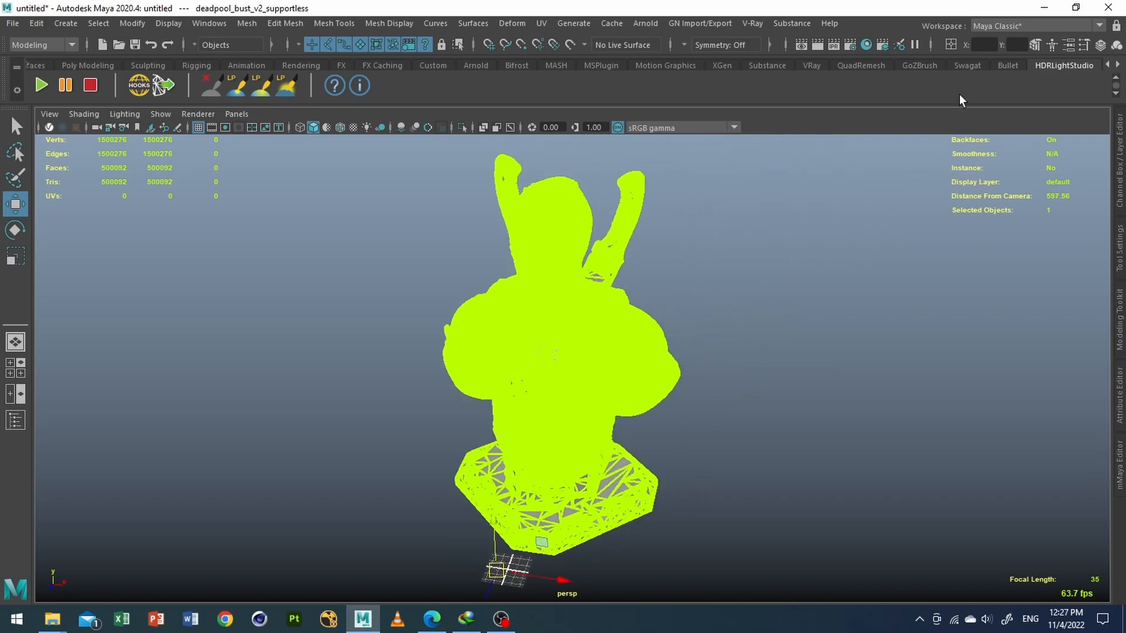
# Wait for the 500,000-triangle bust to finish importing and frame it in the viewport.
pyautogui.click(966, 65)
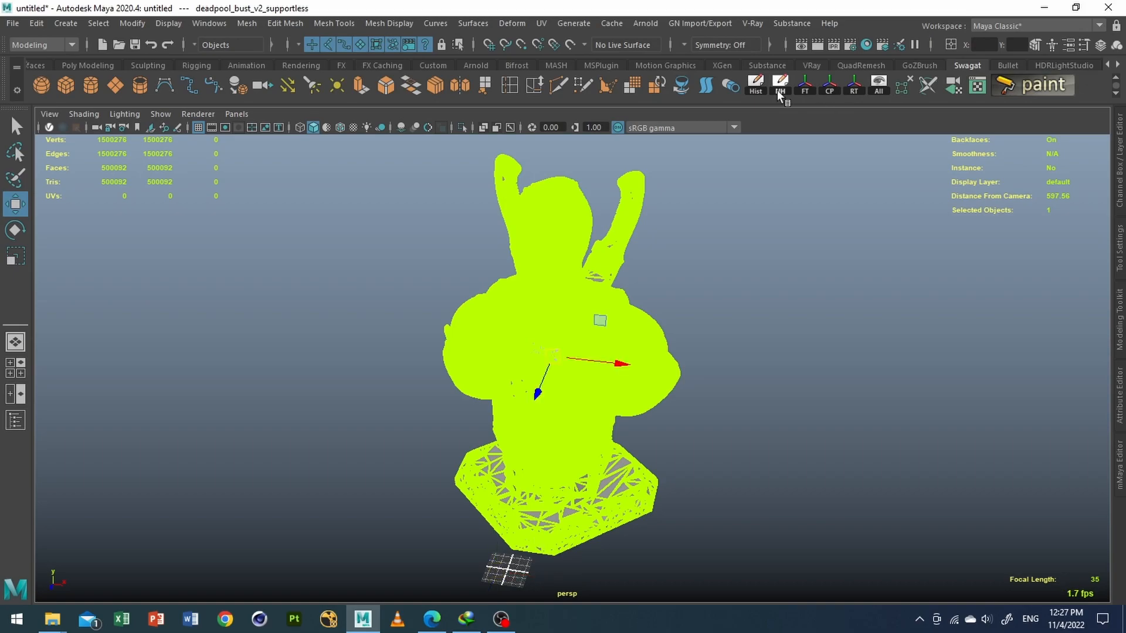
pyautogui.moveTo(620, 424)
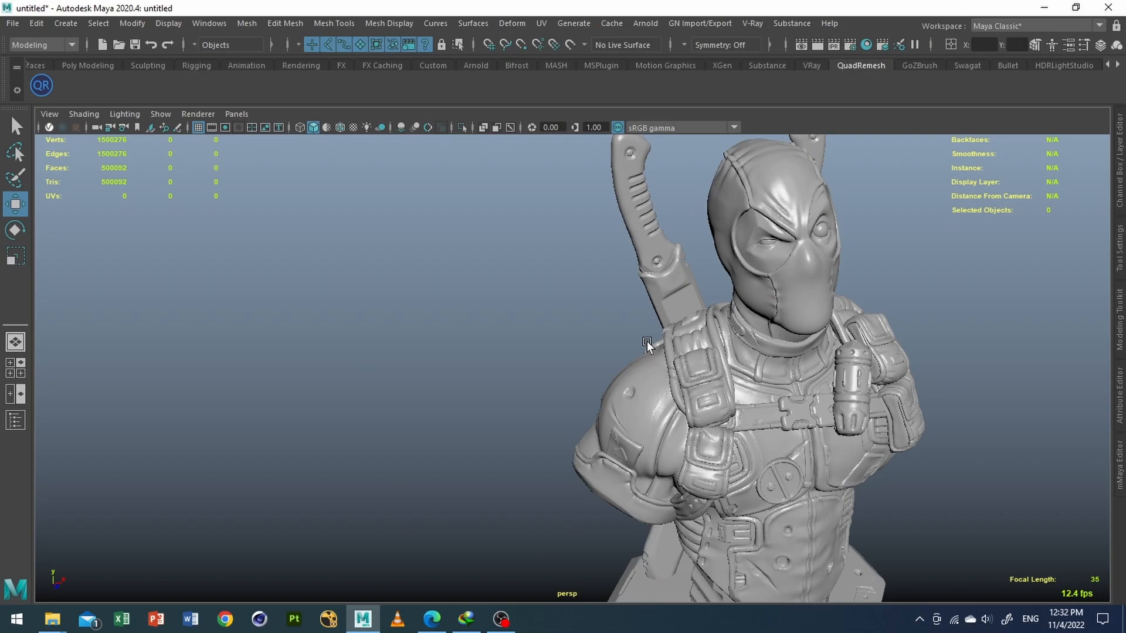
pyautogui.moveTo(664, 313)
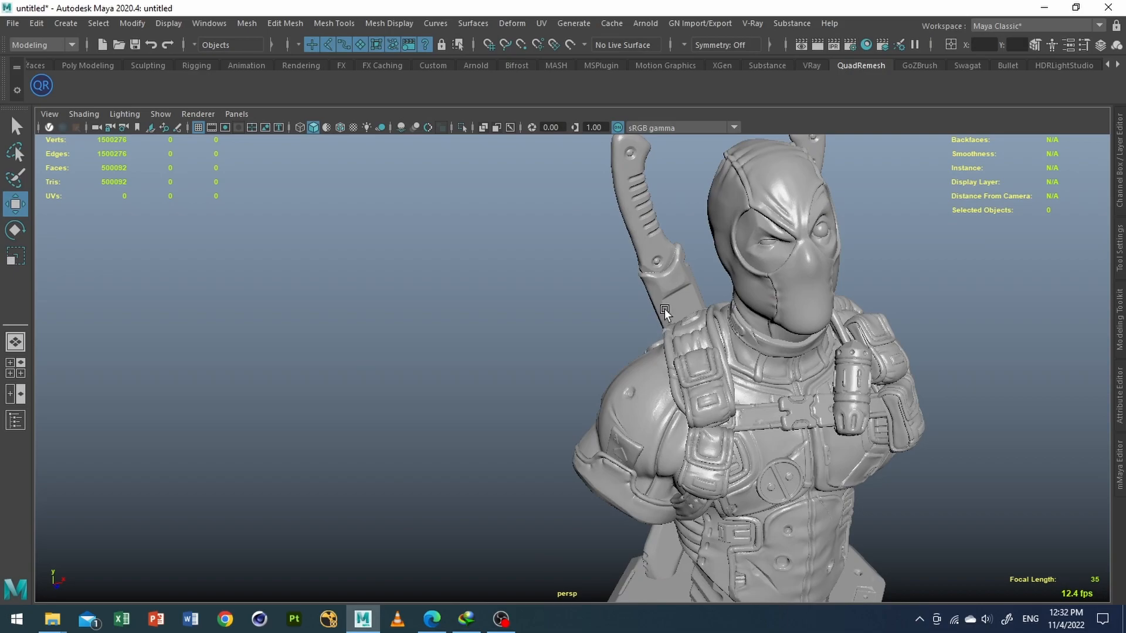
pyautogui.moveTo(659, 218)
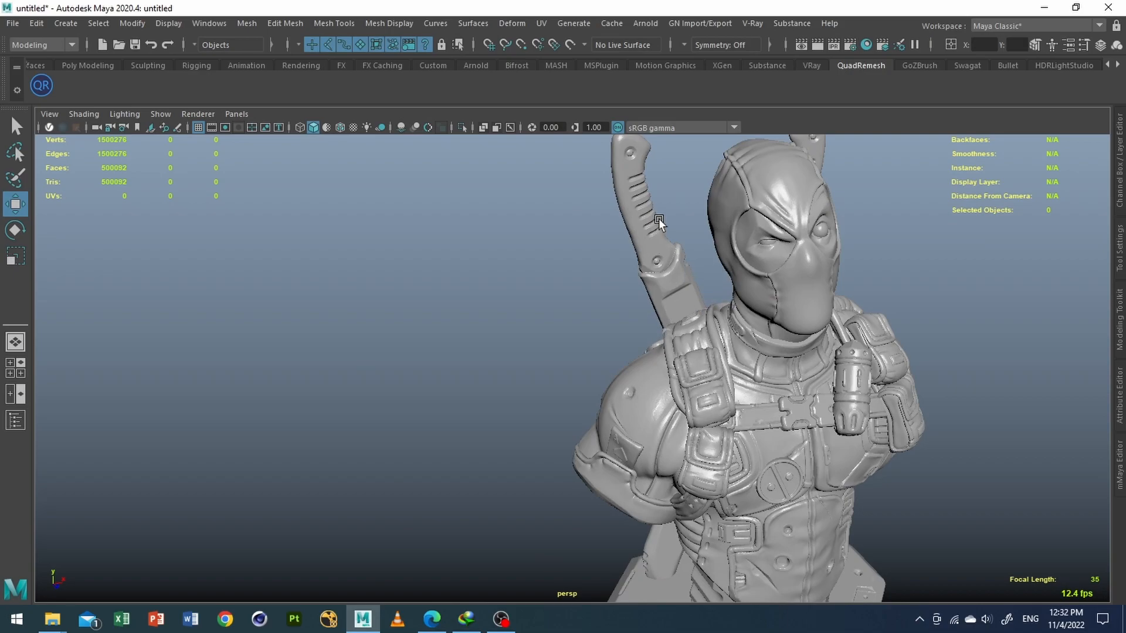
pyautogui.moveTo(662, 230)
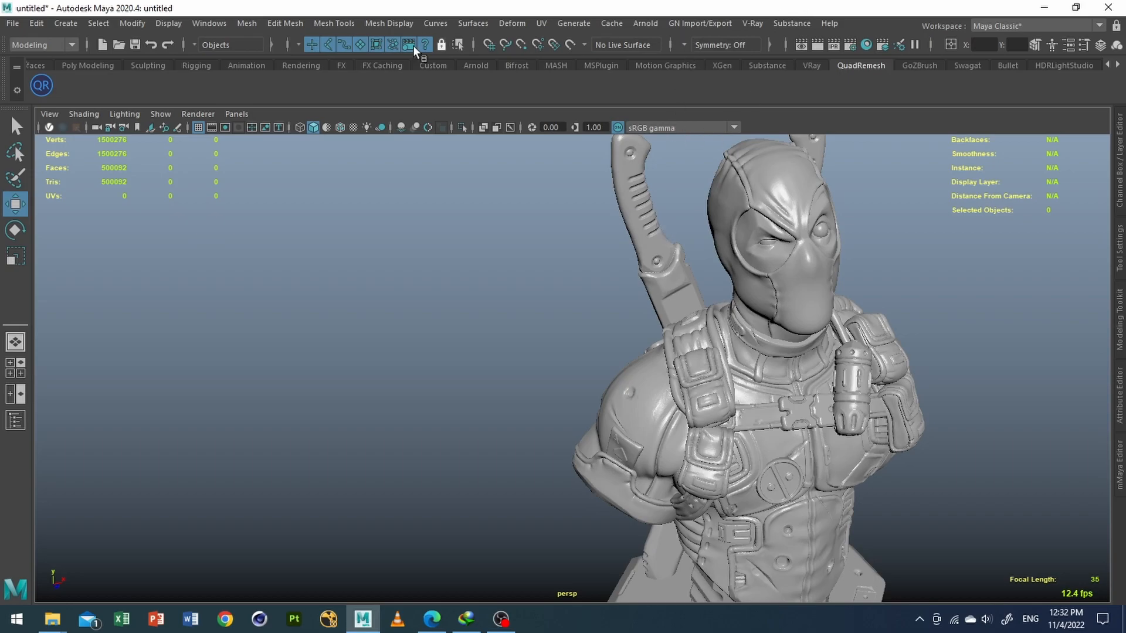
# Reopen the Plug-in Manager to confirm stlTranslator.mll is loaded.
pyautogui.click(209, 23)
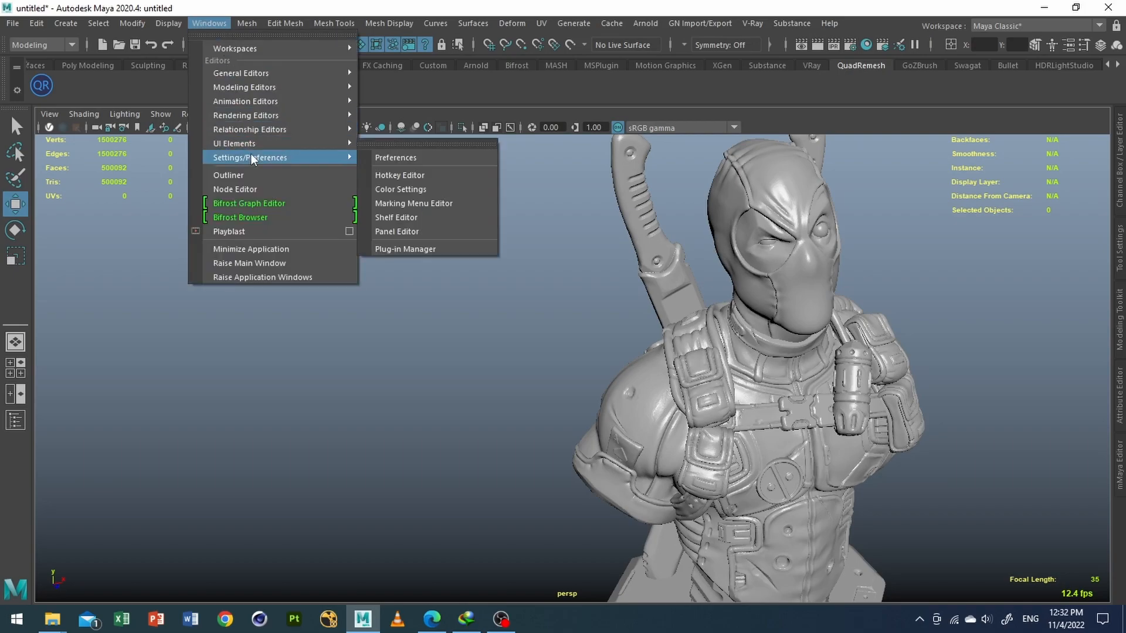
pyautogui.click(403, 249)
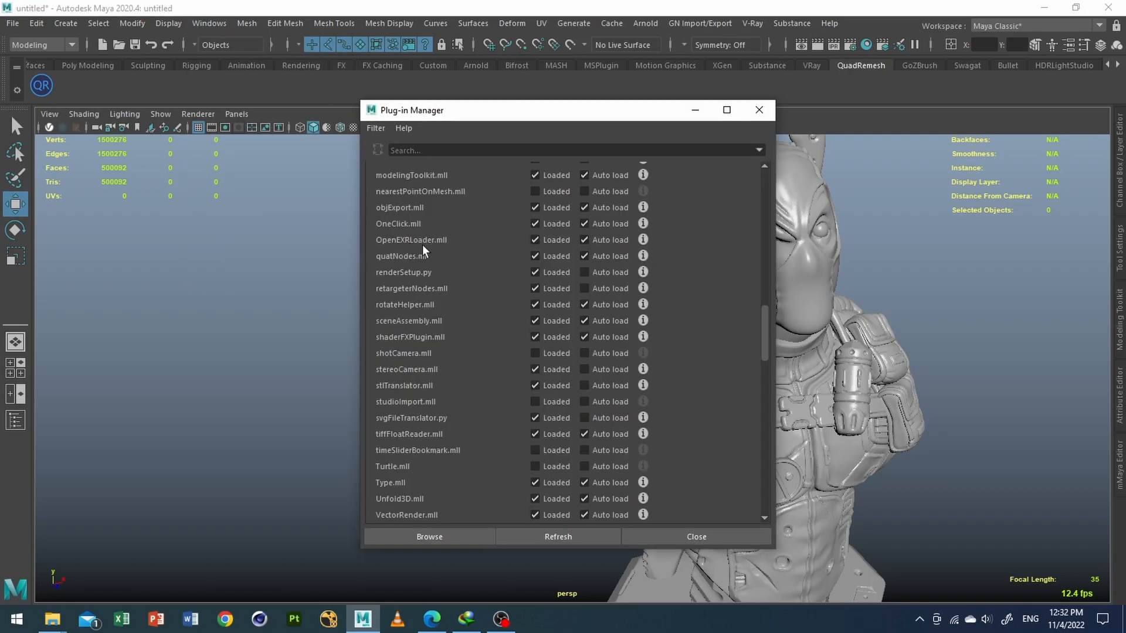